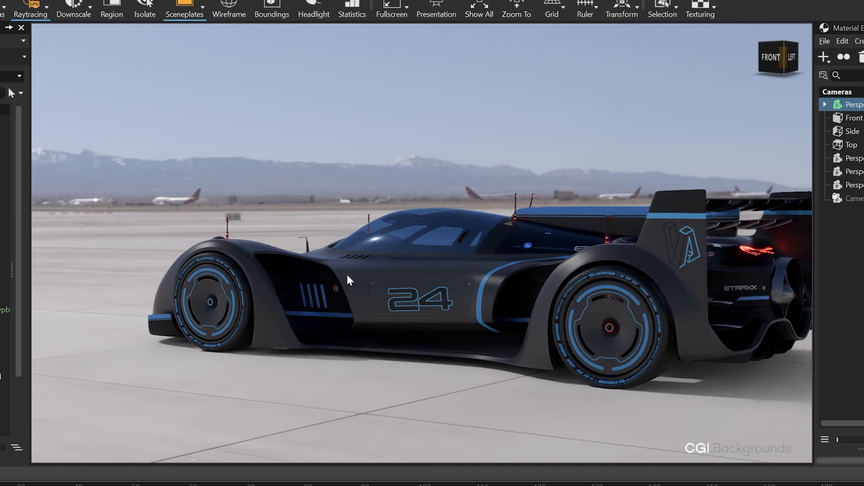
Step: Show the car's translate, rotate and scale values in the Transform editor
click(621, 9)
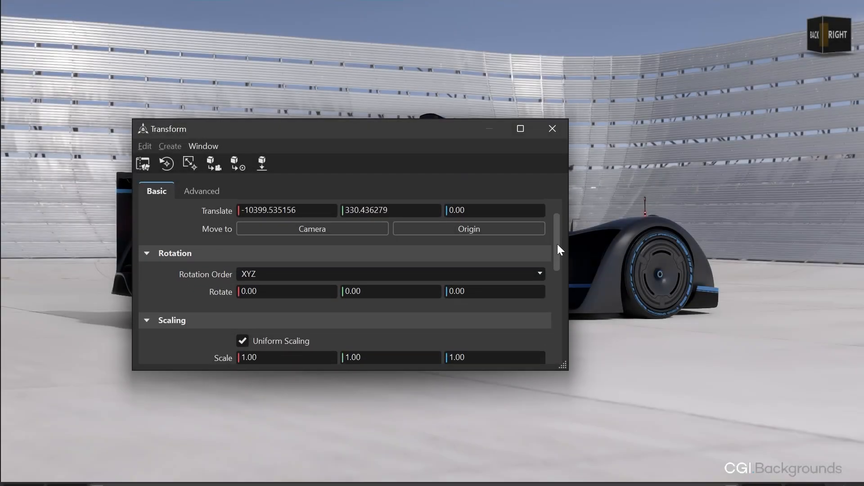
scroll(down, 3)
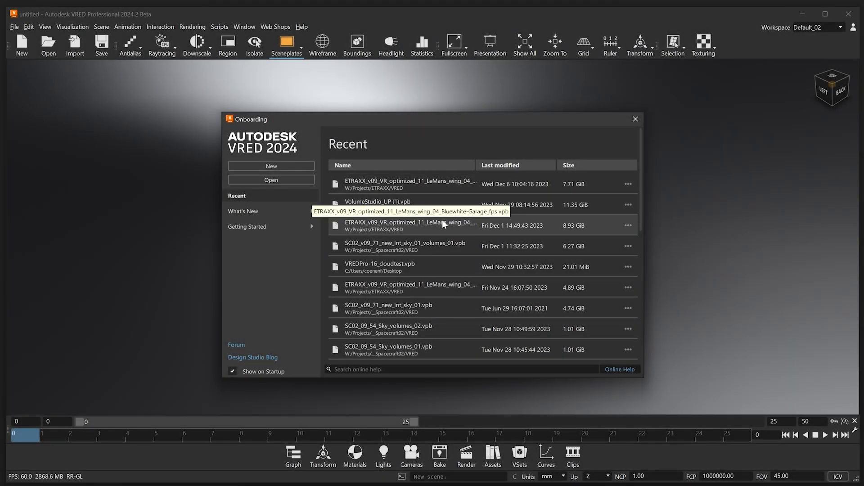
scroll(down, 3)
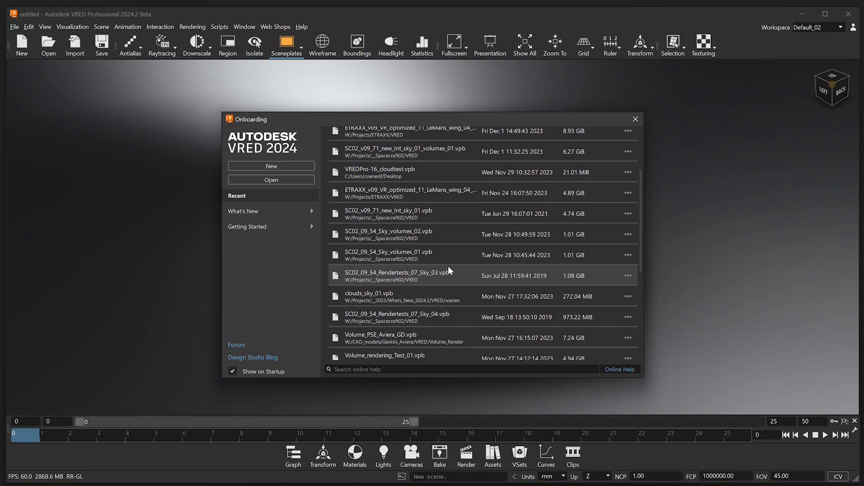
scroll(down, 3)
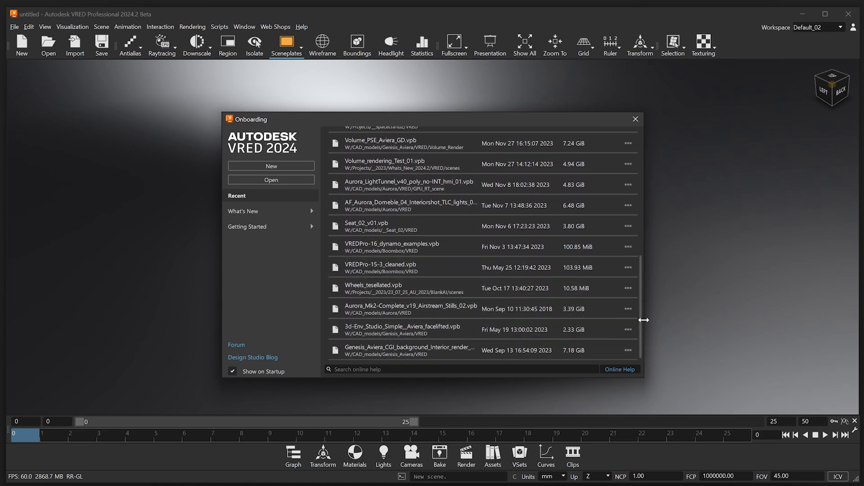
scroll(up, 3)
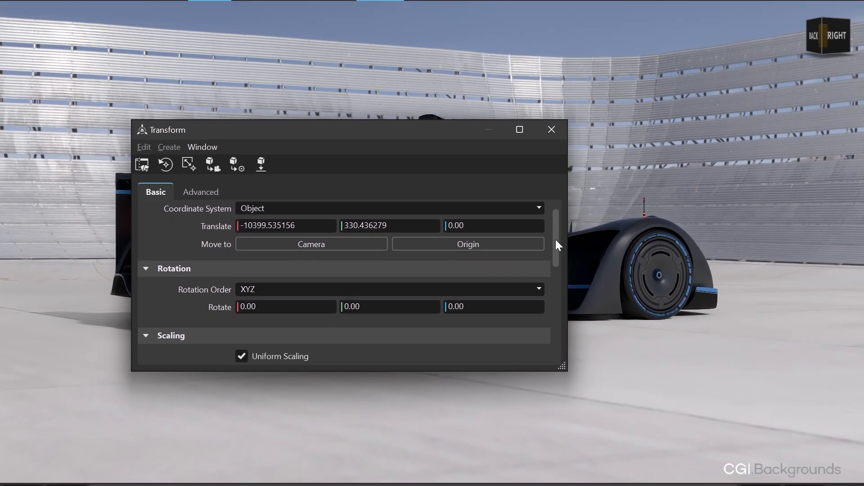
scroll(down, 3)
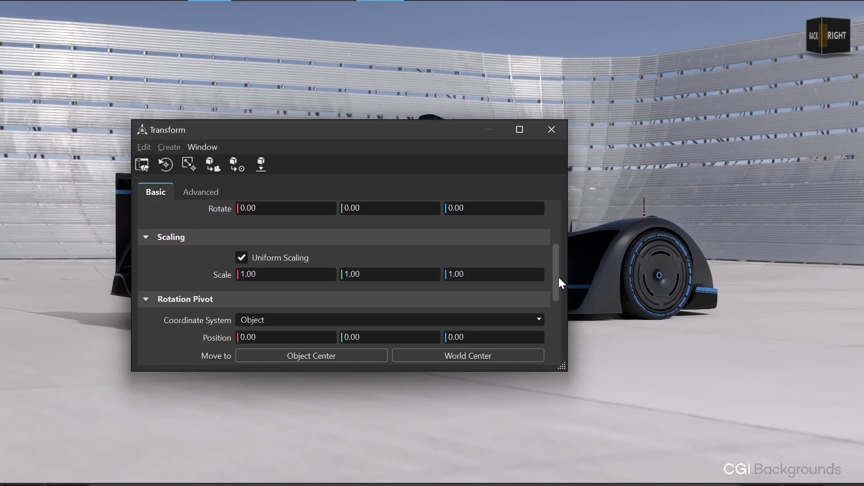
scroll(down, 3)
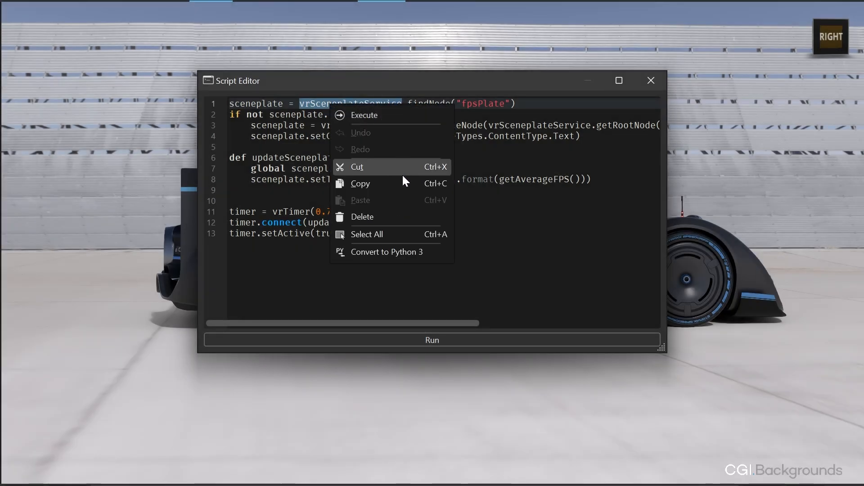
mouse_move(404, 273)
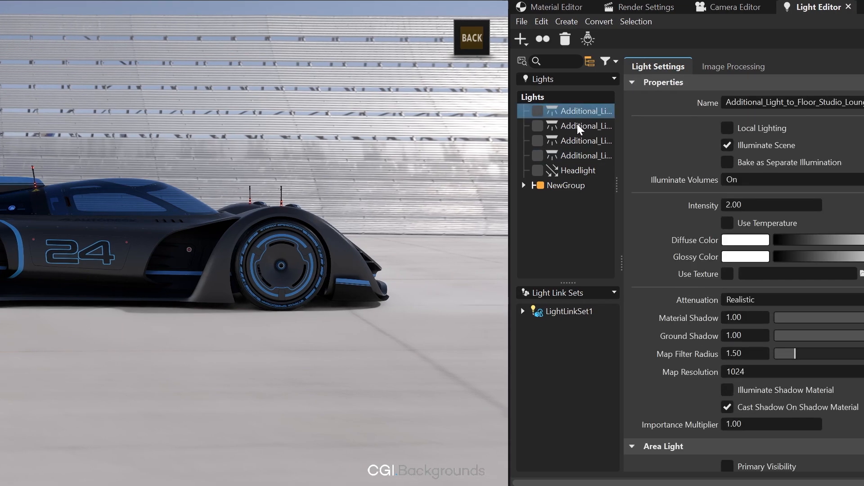
Step: Rename the four selected Additional lights to 'Spot', yielding Spot_01 on each
click(579, 156)
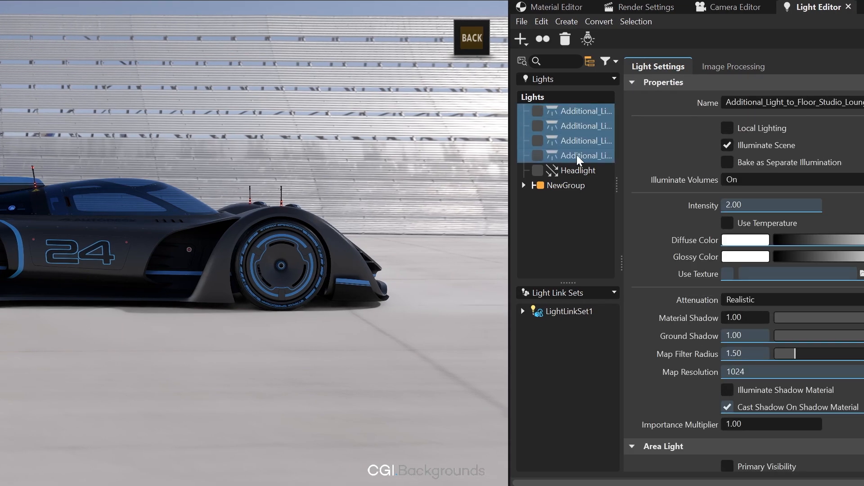
triple_click(794, 103)
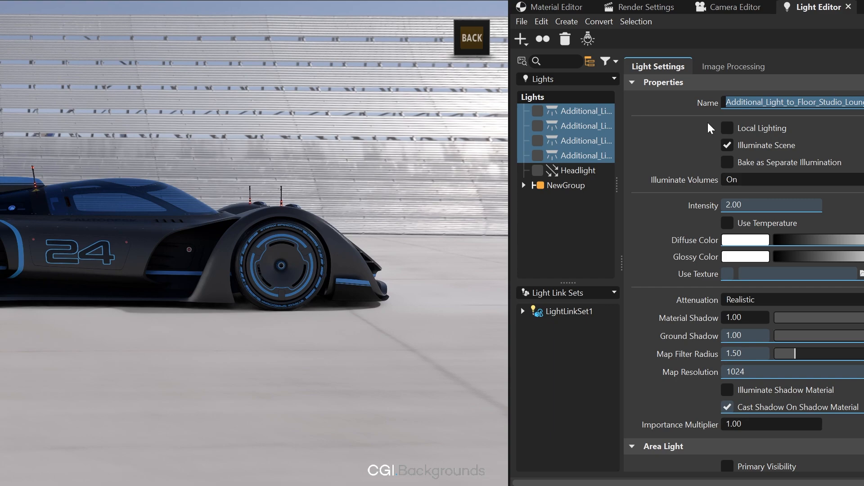
text(Spot_01)
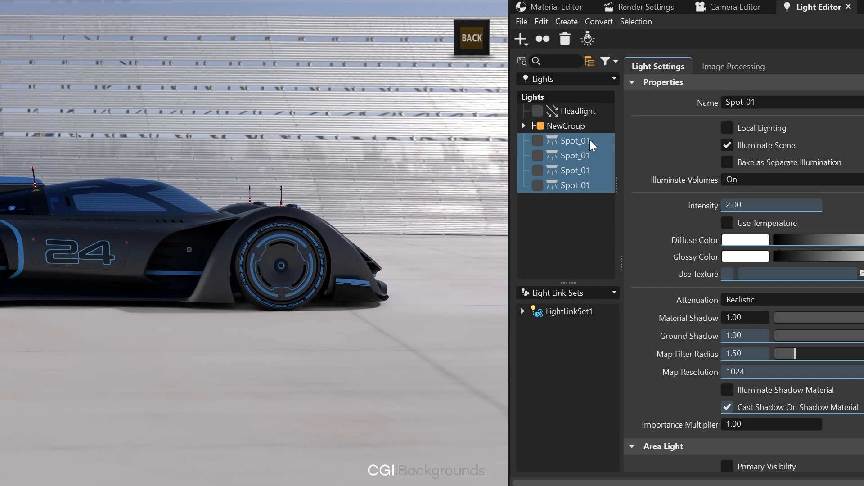
right_click(575, 186)
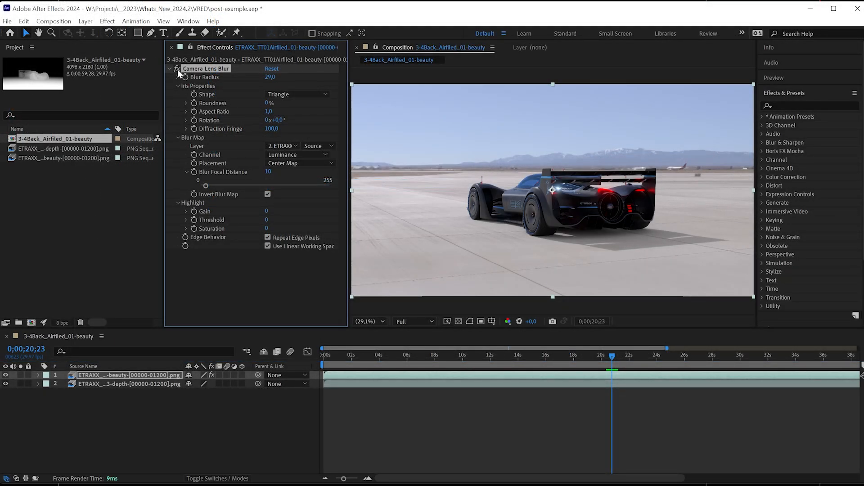
Step: Drive the Camera Lens Blur on the beauty layer with the depth PNG sequence as blur map
drag(205, 186, 252, 185)
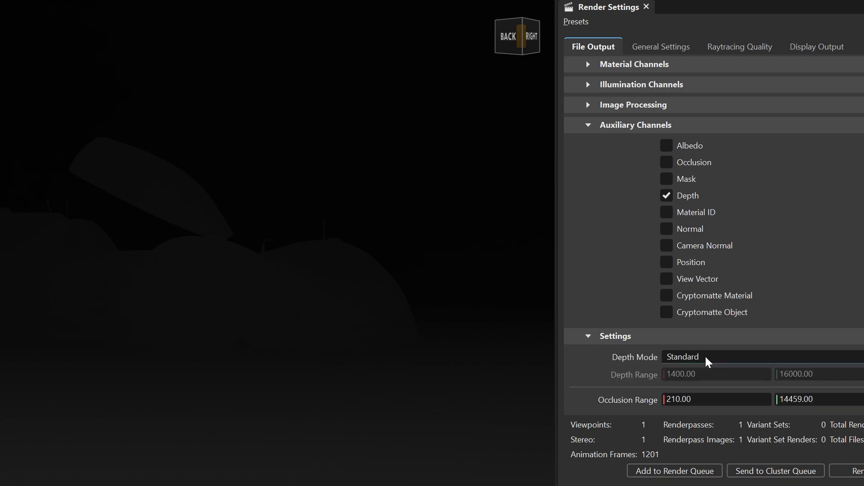
Step: Set the Depth Mode and preview the Depth auxiliary channel as a grey gradient
click(682, 356)
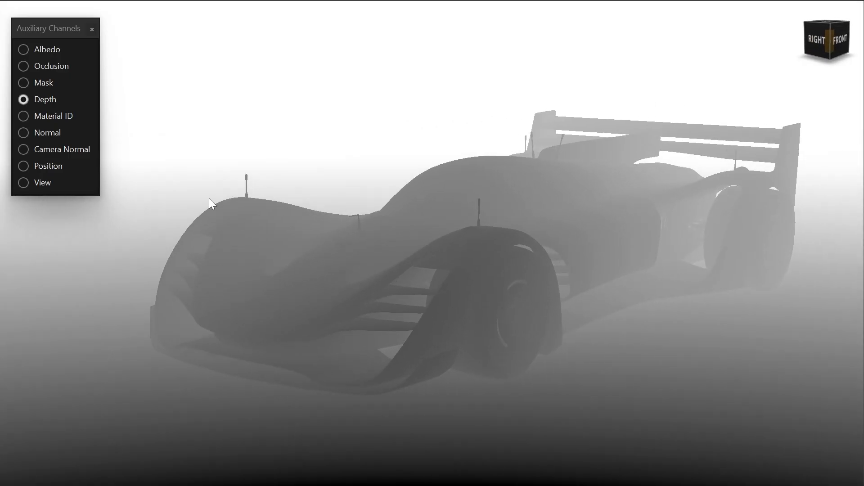
click(23, 65)
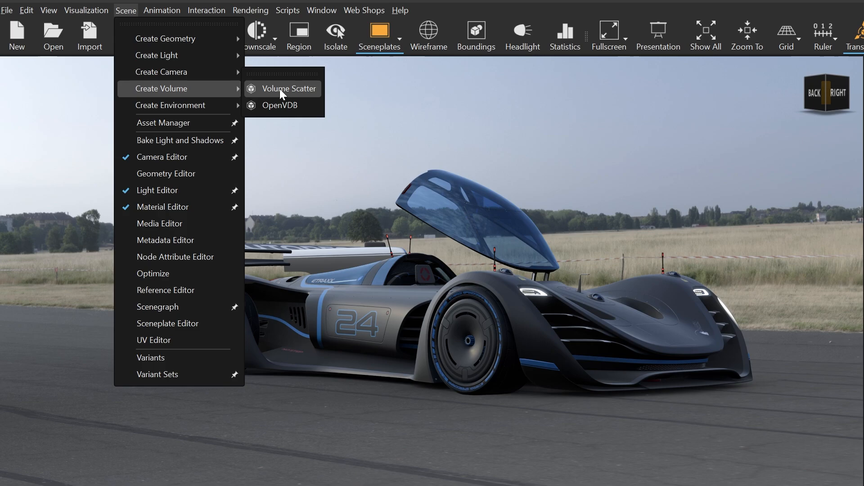
Step: Create a Volume Scatter in the airfield scene via Scene > Create Volume
click(289, 89)
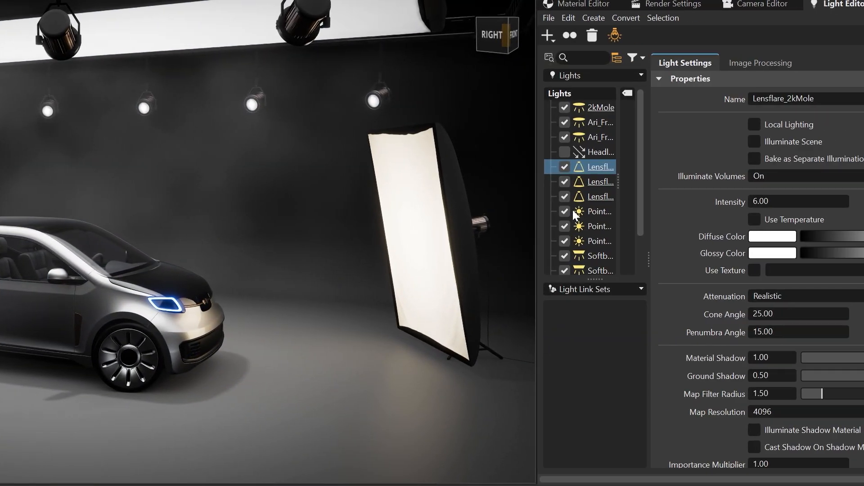
Step: Set Lensflare_2kMole's Illuminate Volumes back to On after trying Off and Only
click(753, 141)
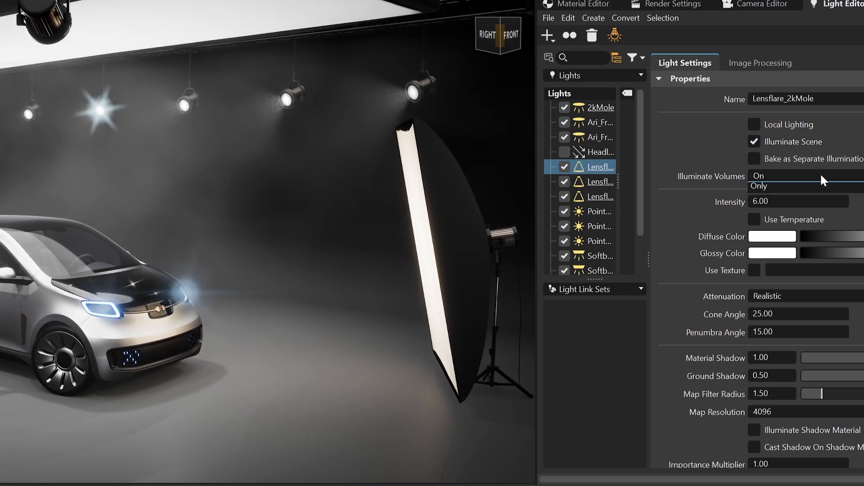
click(799, 176)
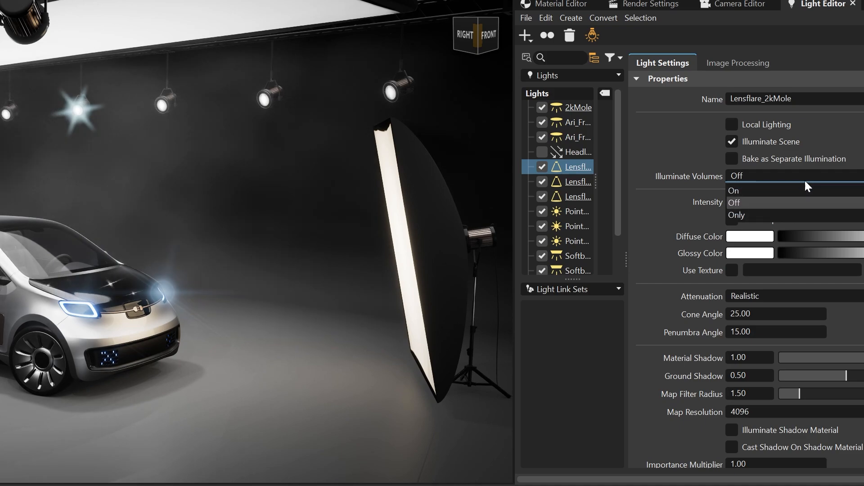
click(737, 215)
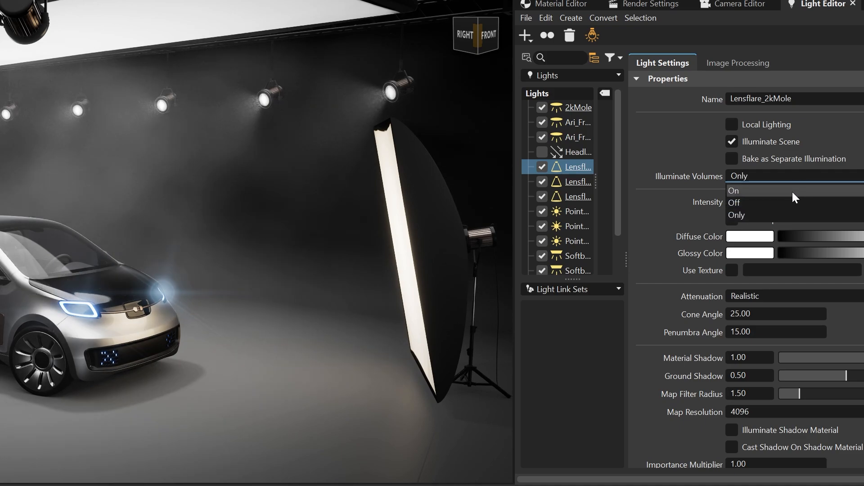
click(734, 190)
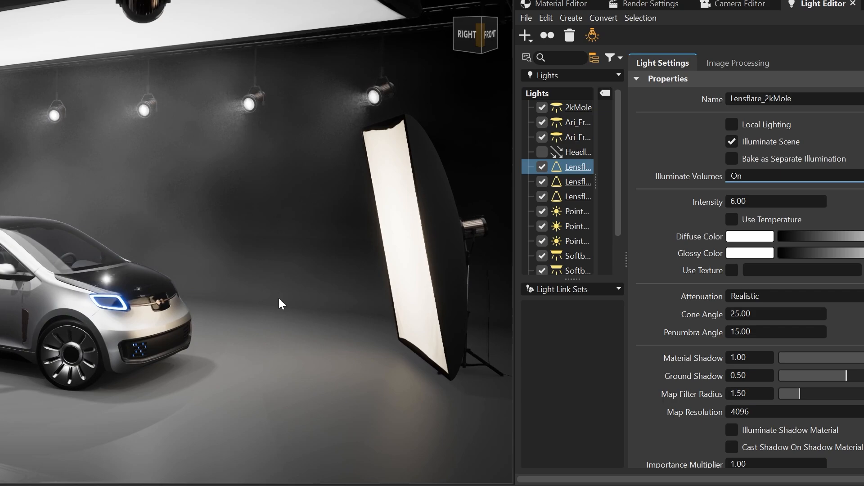
Step: Select the OpenVDB fog material under Volumes in the Material Editor
click(564, 5)
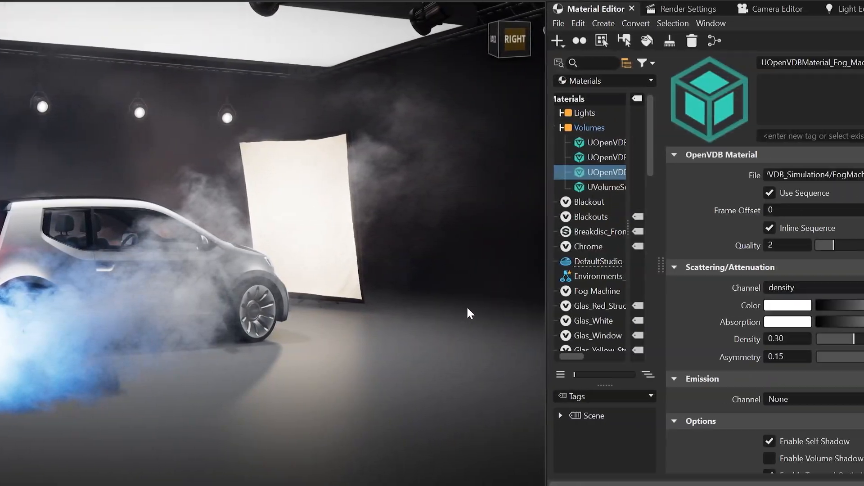
click(777, 305)
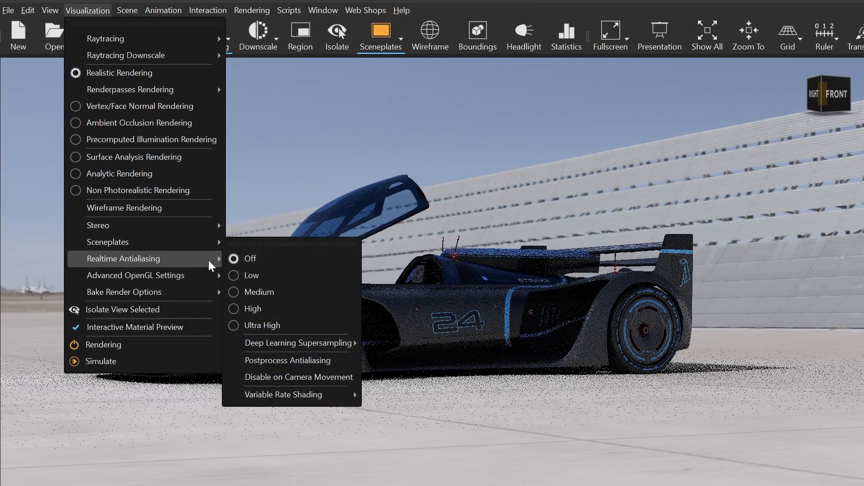
Step: Enable Deep Learning Supersampling, switching from Off to Quality then Balanced
click(299, 343)
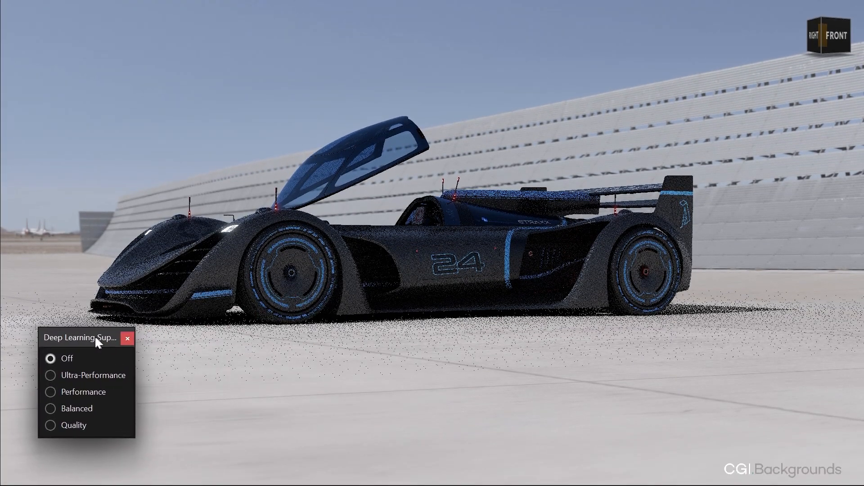
click(49, 426)
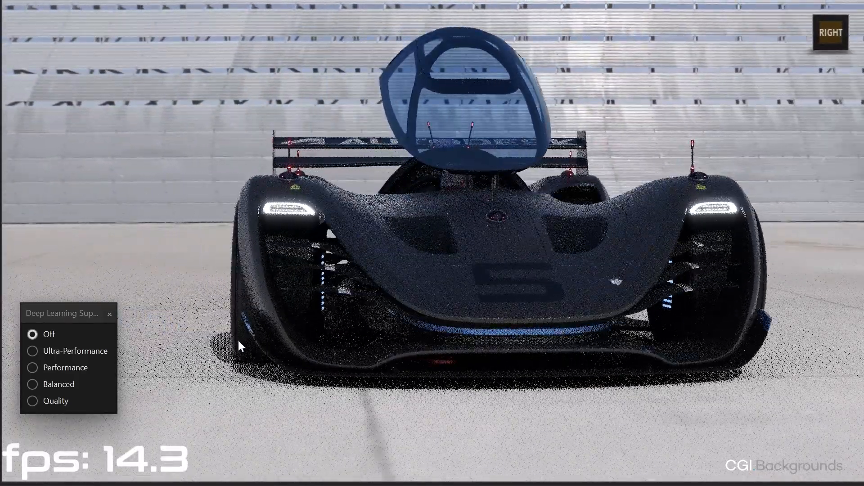
click(33, 401)
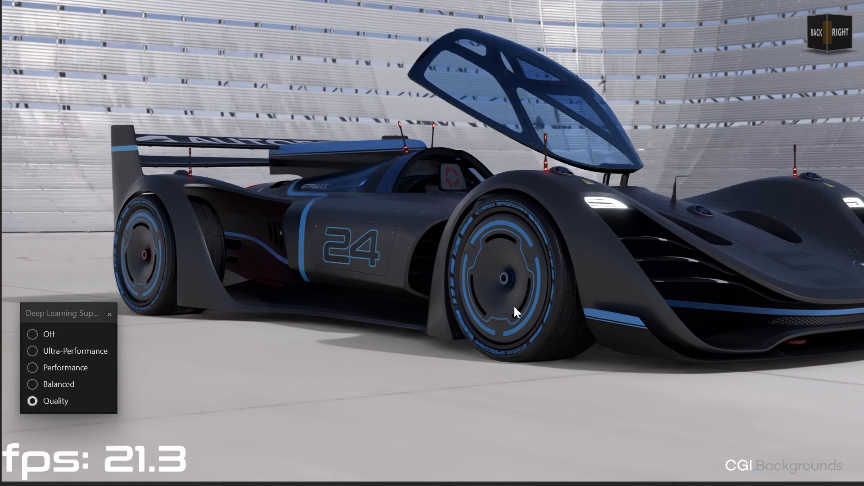
click(32, 384)
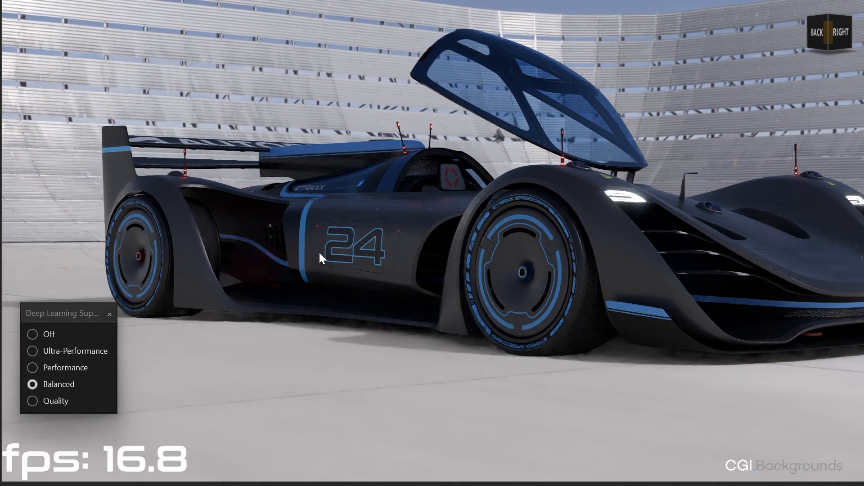